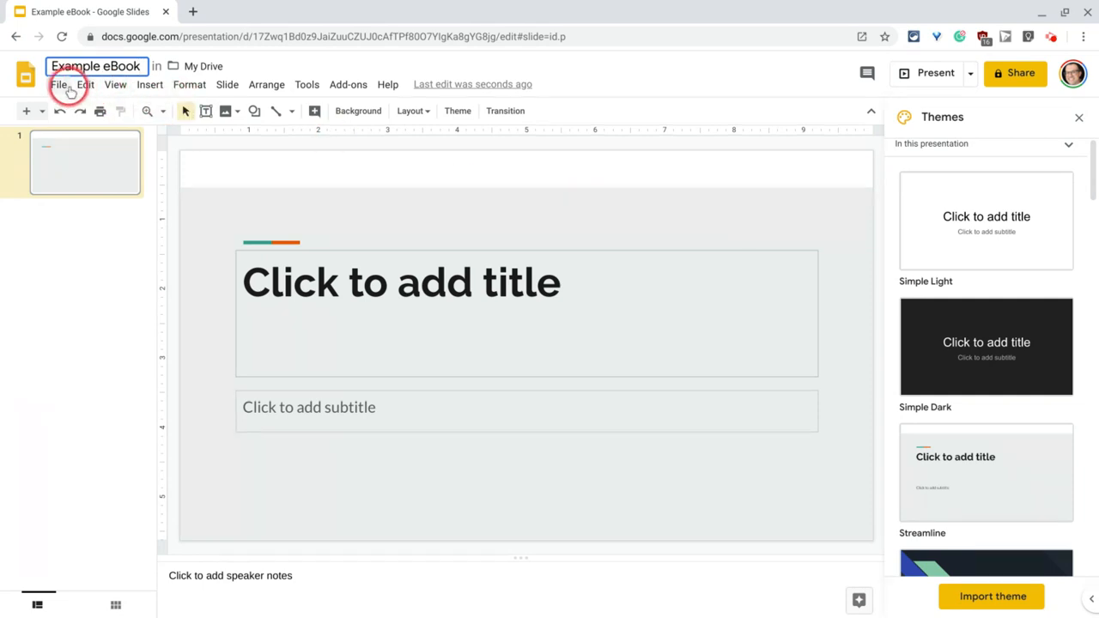
- Open Page setup for the 'Example eBook' presentation from the File menu
{"action": "left_click", "coordinate": [58, 85]}
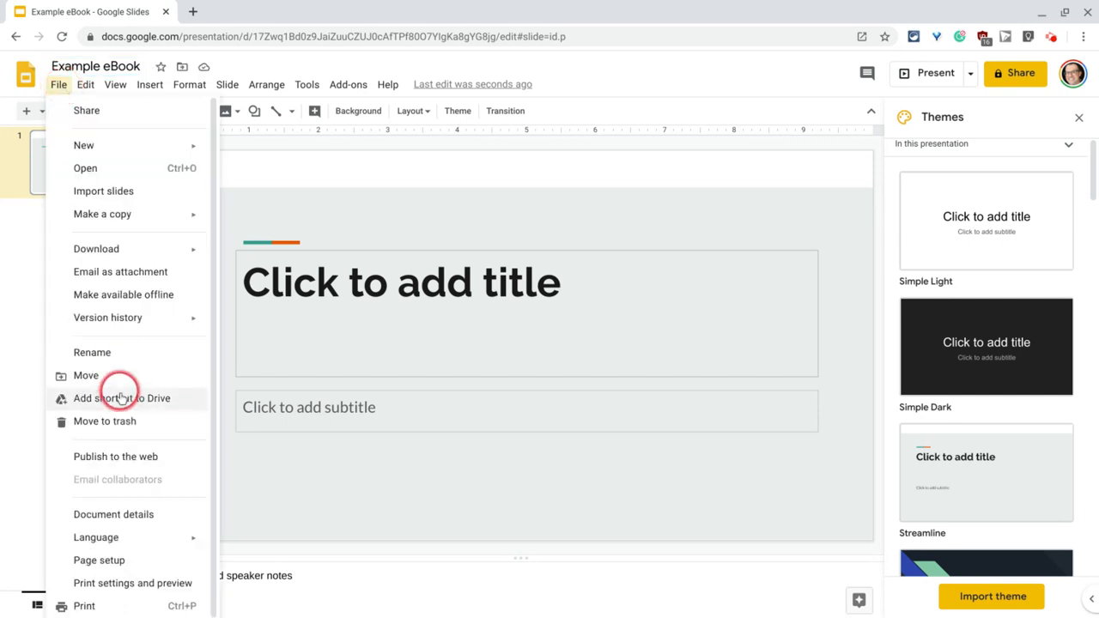
{"action": "left_click", "coordinate": [99, 560]}
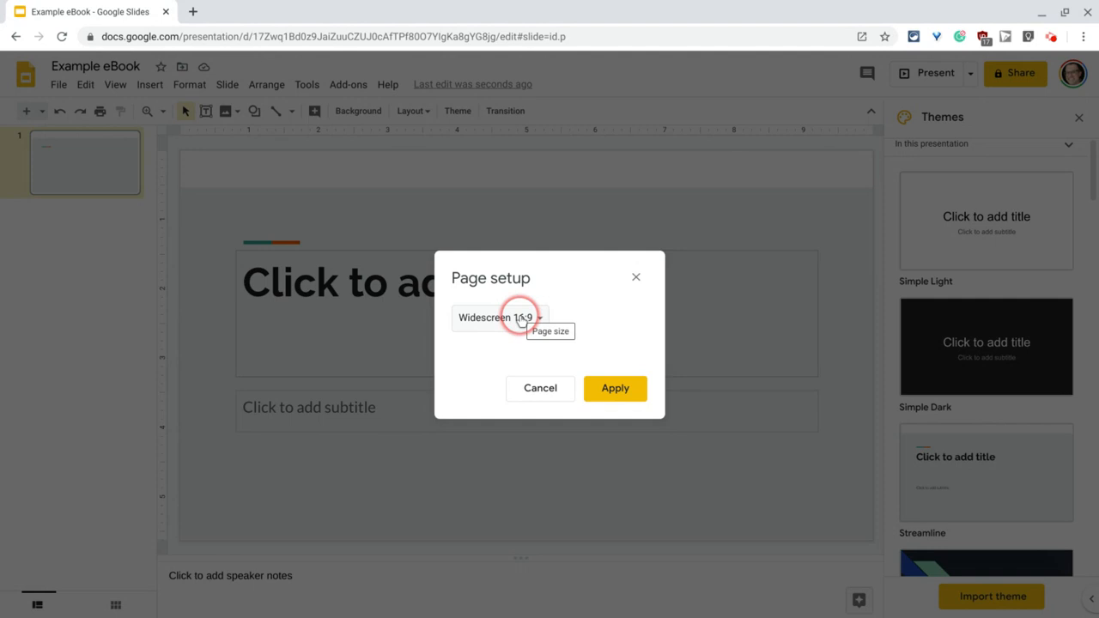
- Set a custom page size of 8.5 x 11 inches and apply it
{"action": "left_click", "coordinate": [498, 316]}
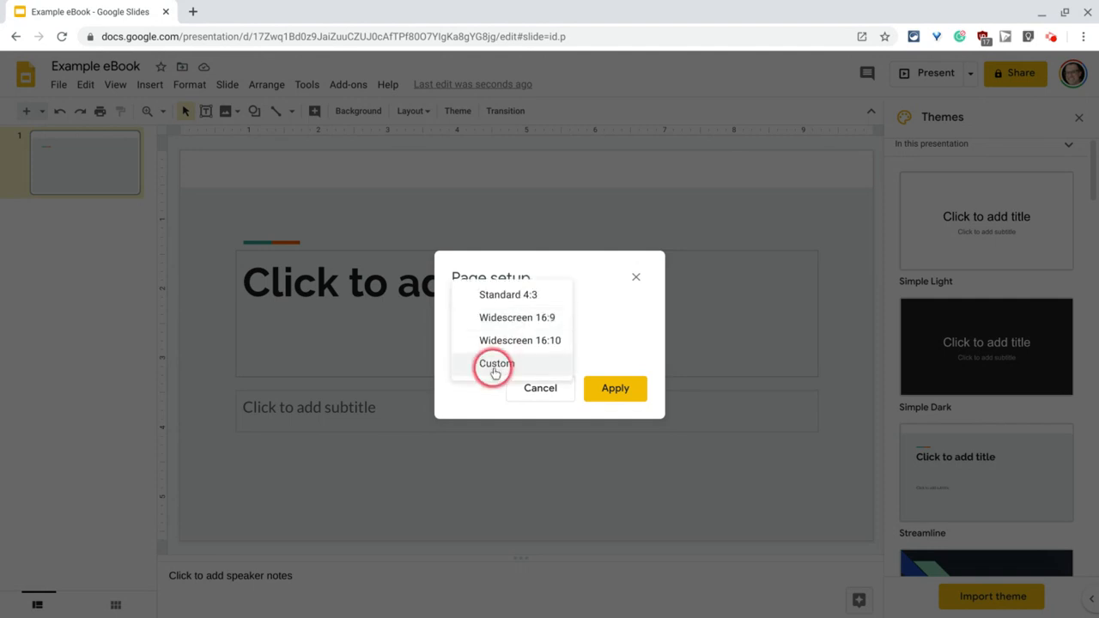
{"action": "left_click", "coordinate": [495, 363]}
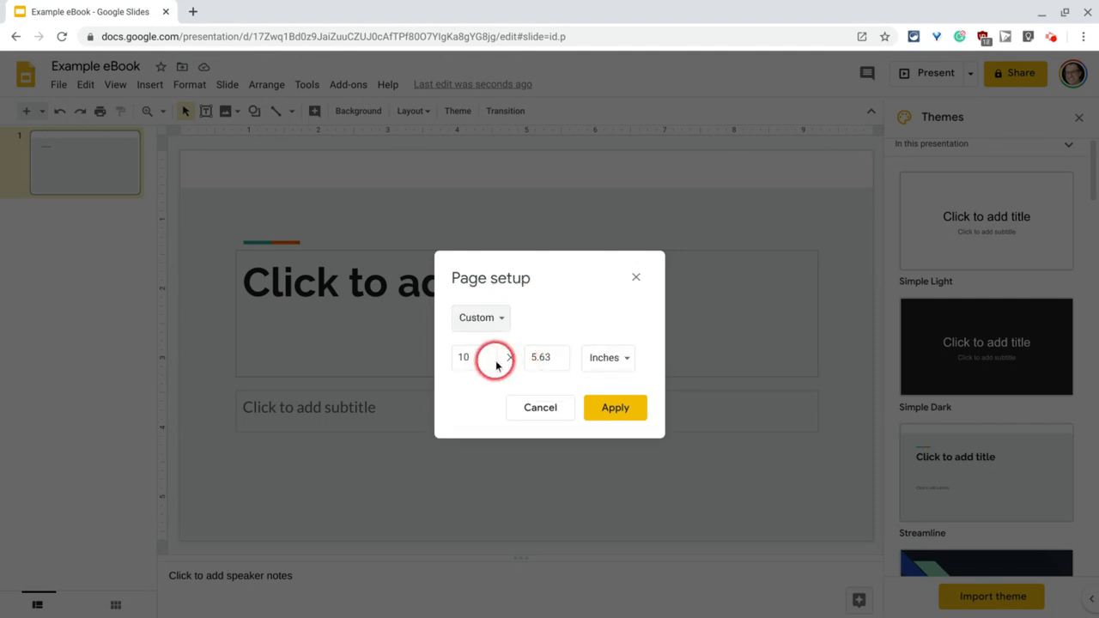
{"action": "left_click", "coordinate": [464, 357]}
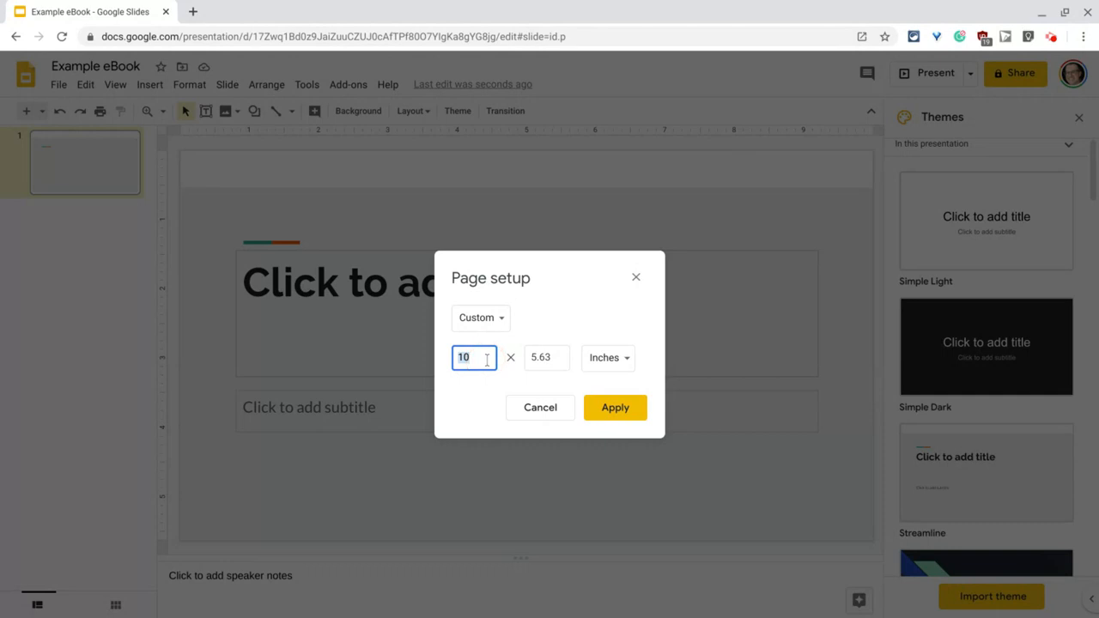
{"action": "type", "text": "8.5"}
{"action": "left_click", "coordinate": [546, 358]}
{"action": "type", "text": "11"}
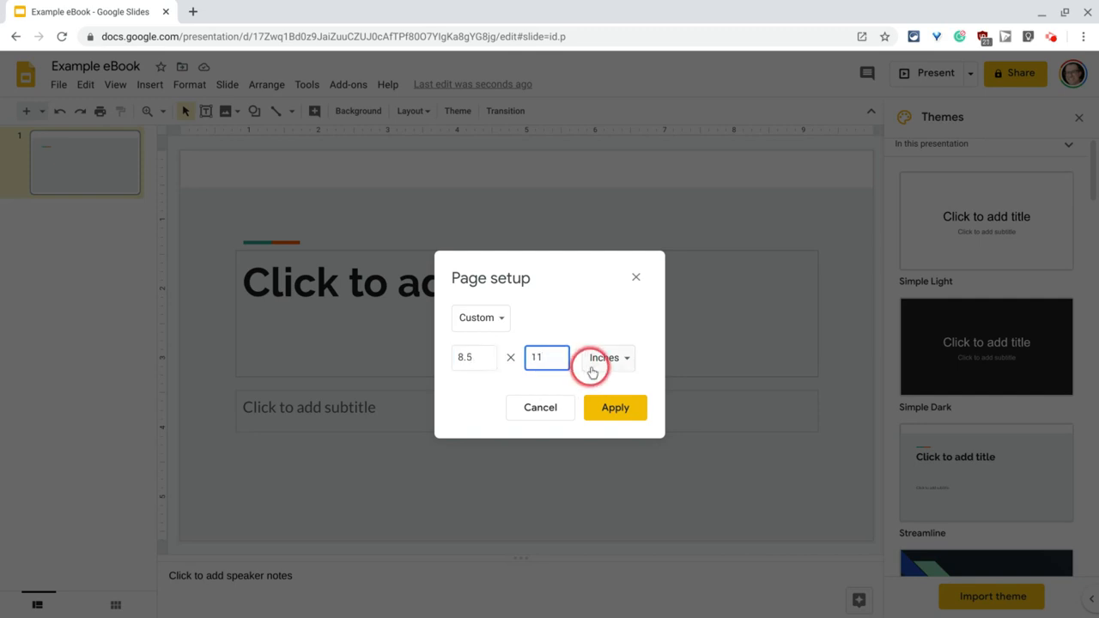
{"action": "left_click", "coordinate": [615, 407]}
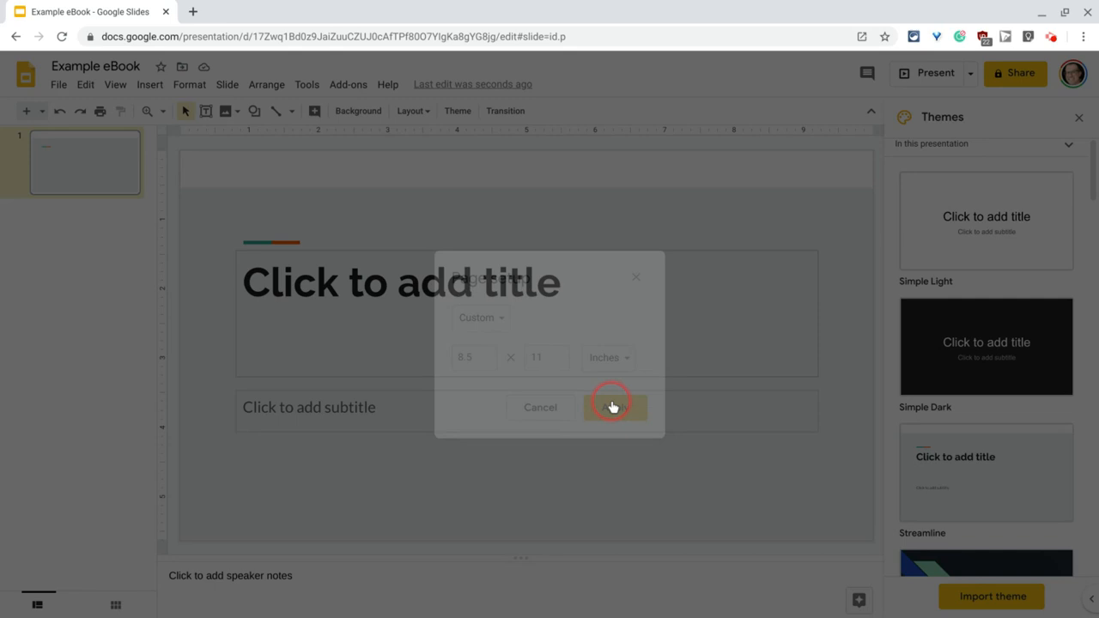
{"action": "left_click", "coordinate": [615, 407]}
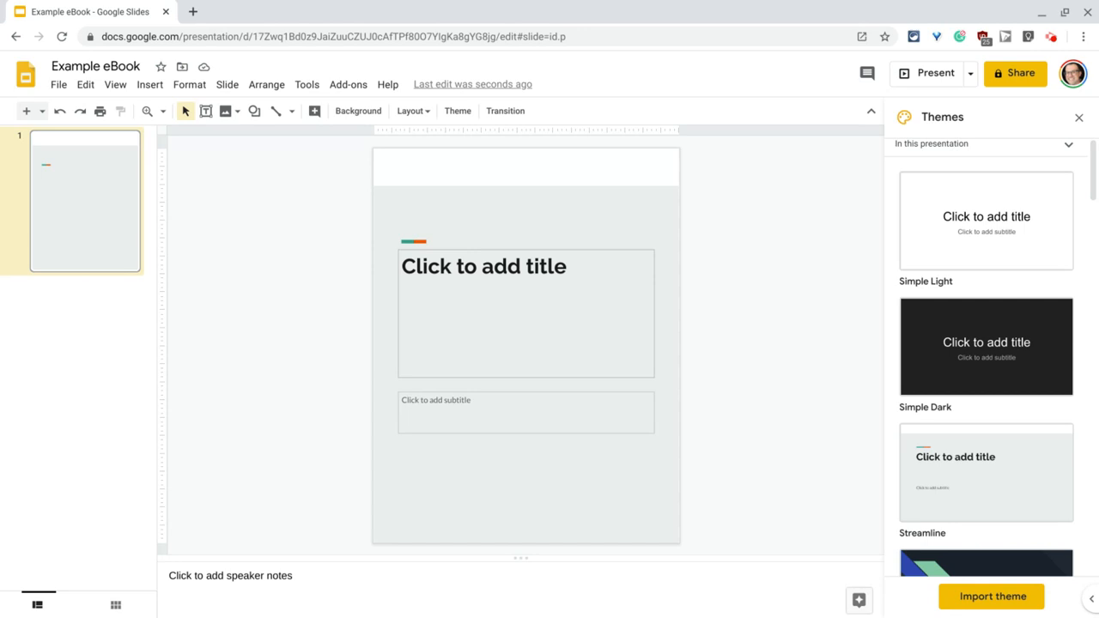
{"action": "left_click", "coordinate": [233, 309]}
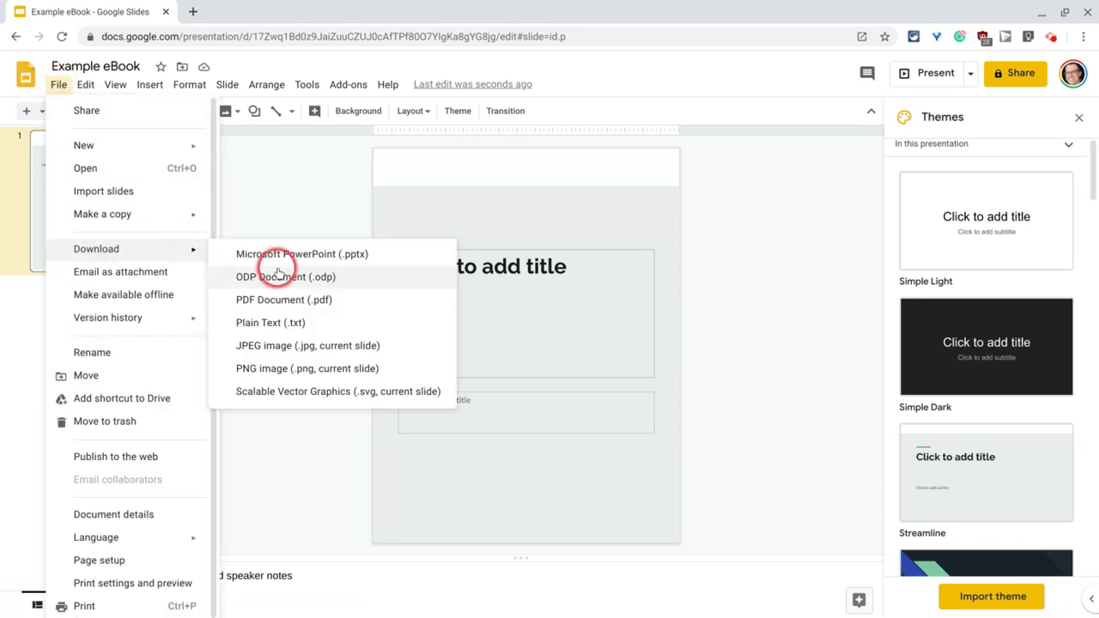
{"action": "mouse_move", "coordinate": [283, 300]}
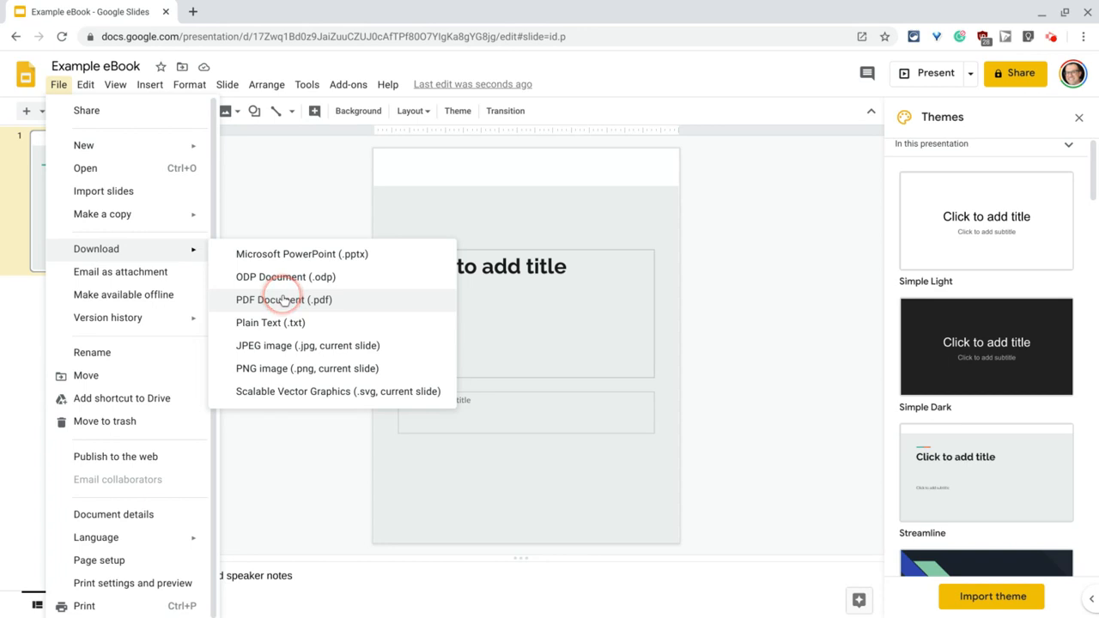
{"action": "mouse_move", "coordinate": [283, 299]}
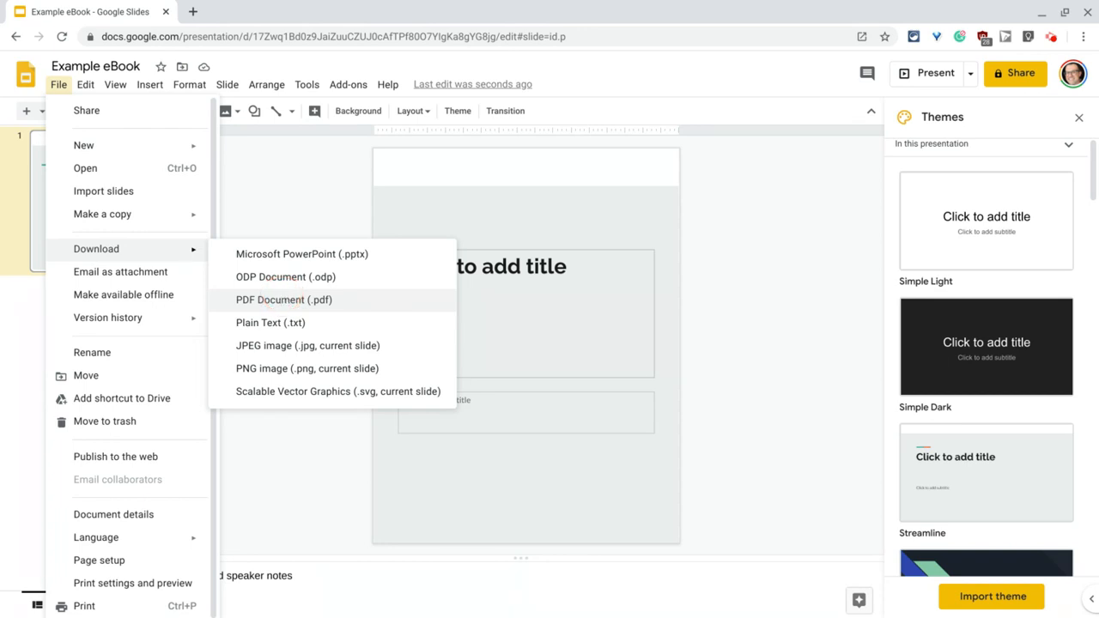